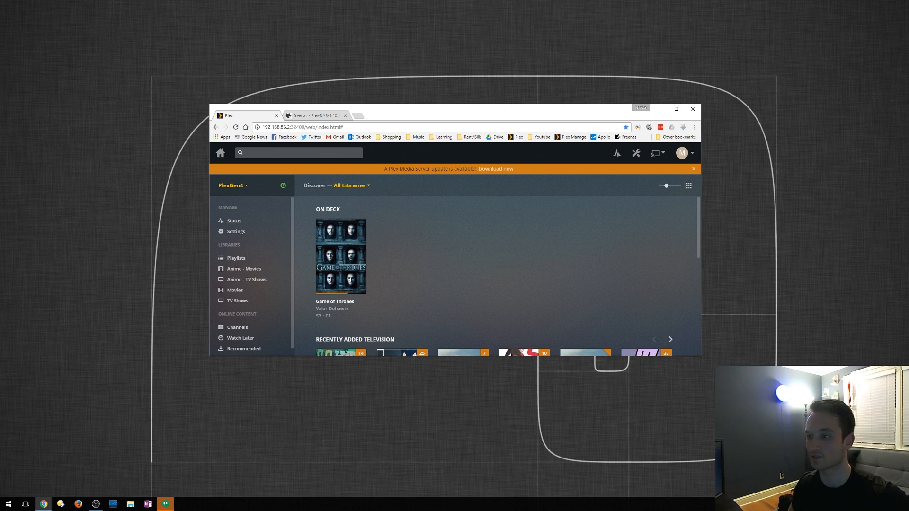
mouse_move(141, 212)
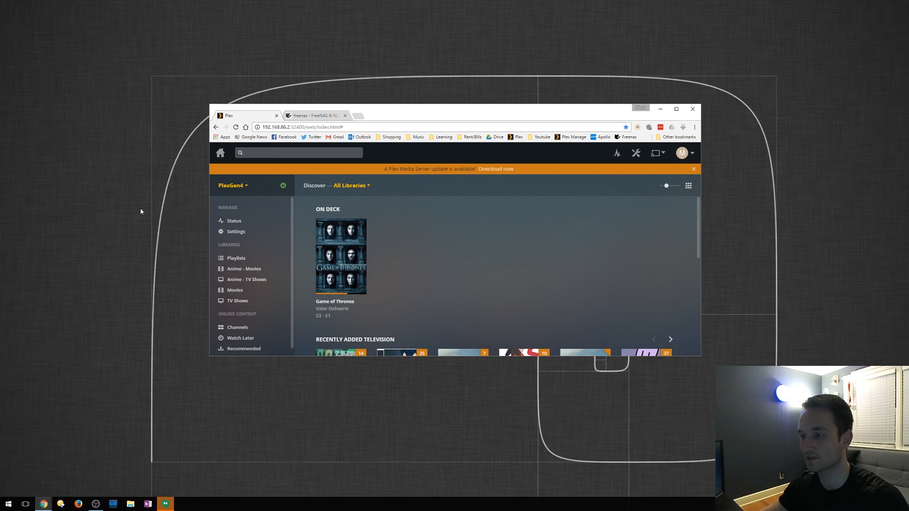
mouse_move(394, 171)
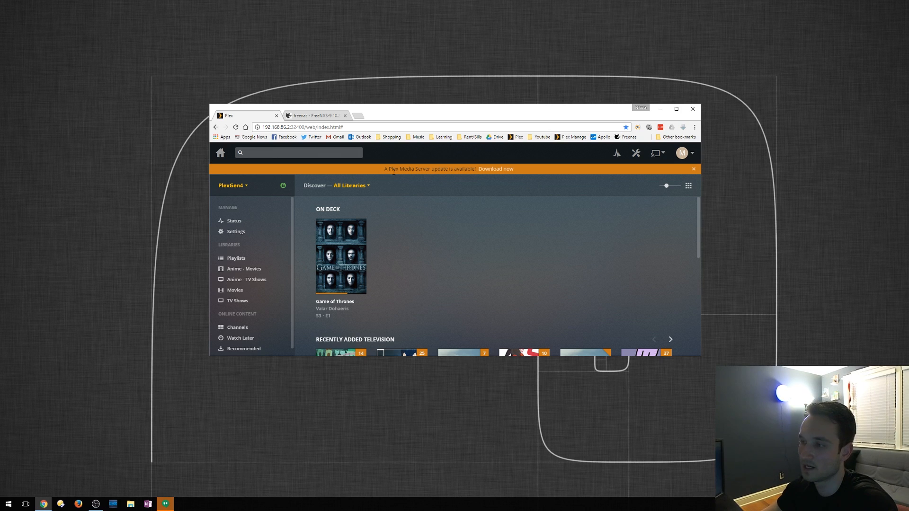
mouse_move(495, 168)
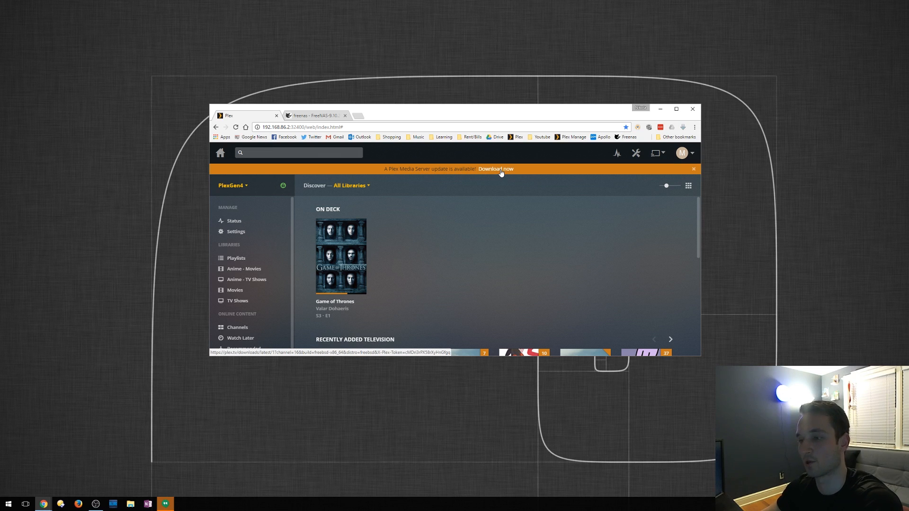
mouse_move(588, 198)
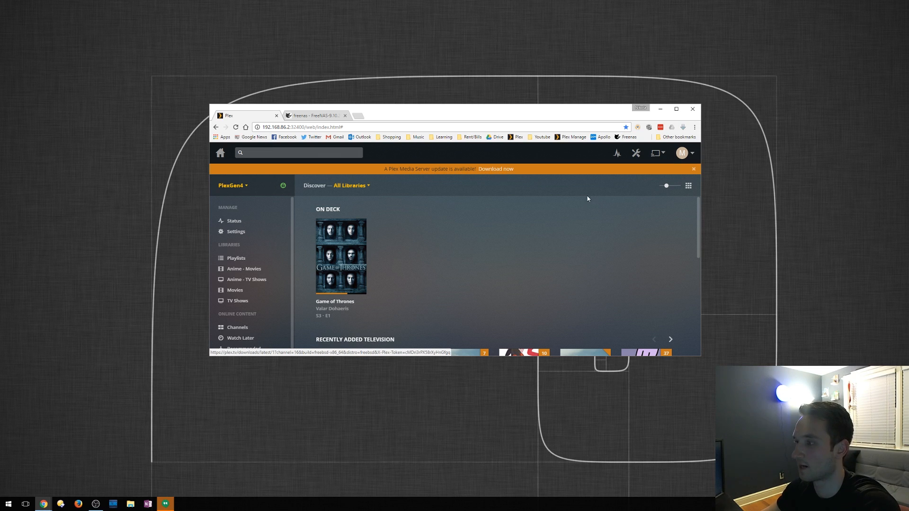
- View the Plex server's General settings showing version 1.4.4.3495 with an update available
click(635, 153)
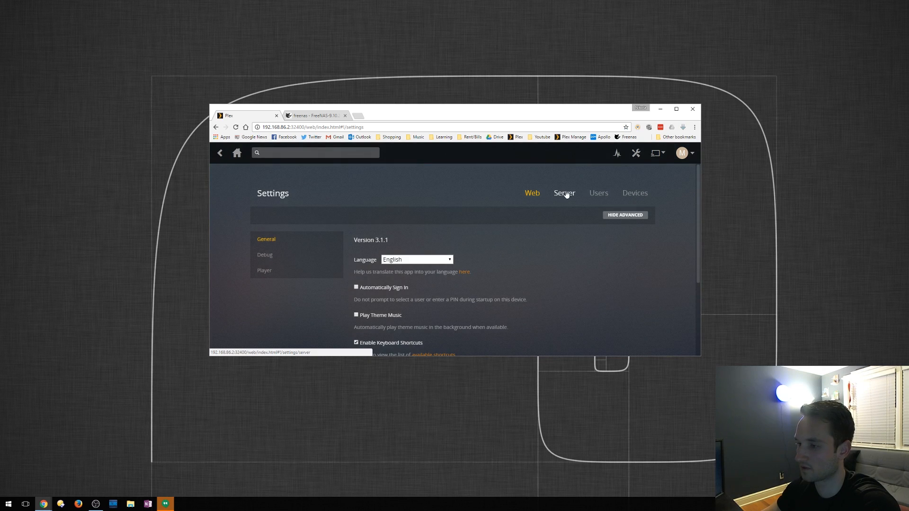
click(563, 193)
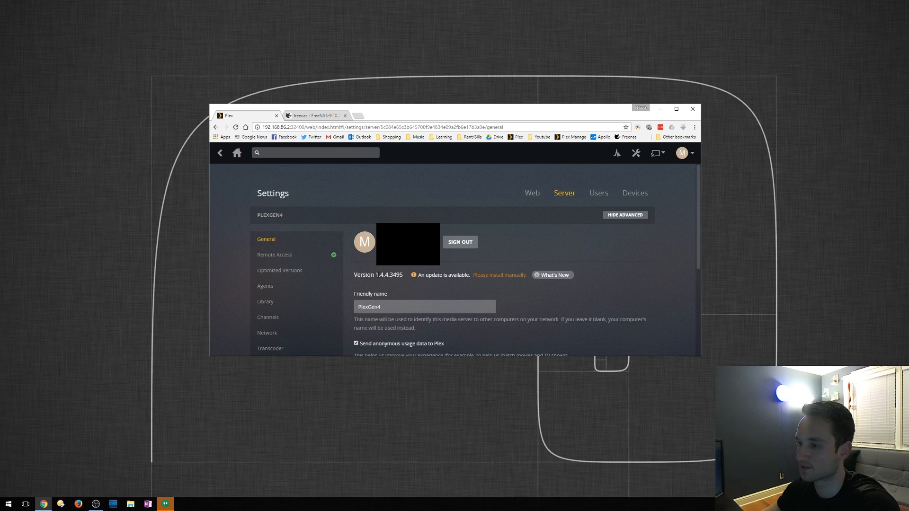
double_click(389, 274)
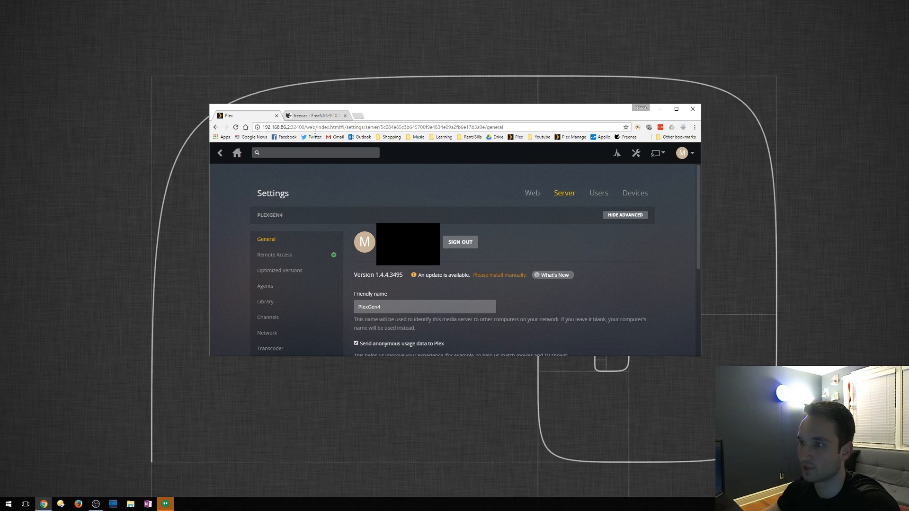
- Check FreeNAS's Available plugins, where PlexMediaServer is offered at 1.4.4.3495
click(315, 116)
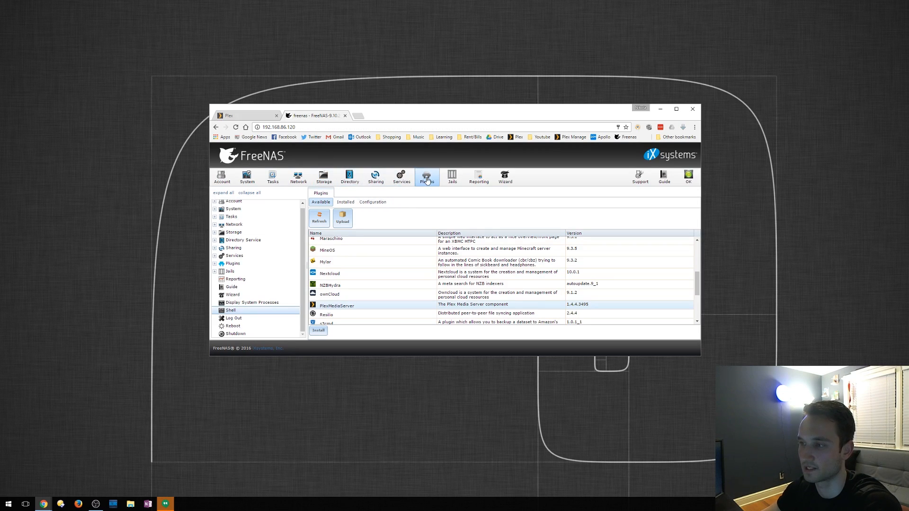
click(318, 217)
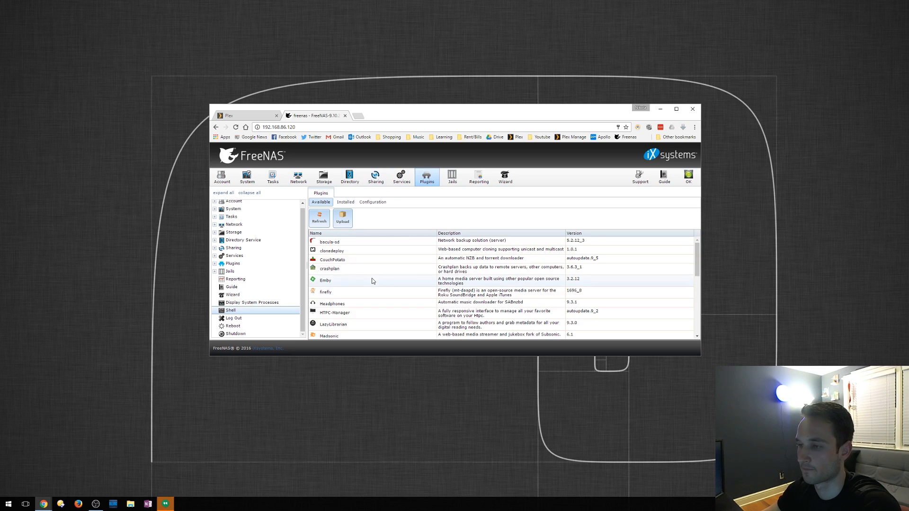
scroll(down, 3)
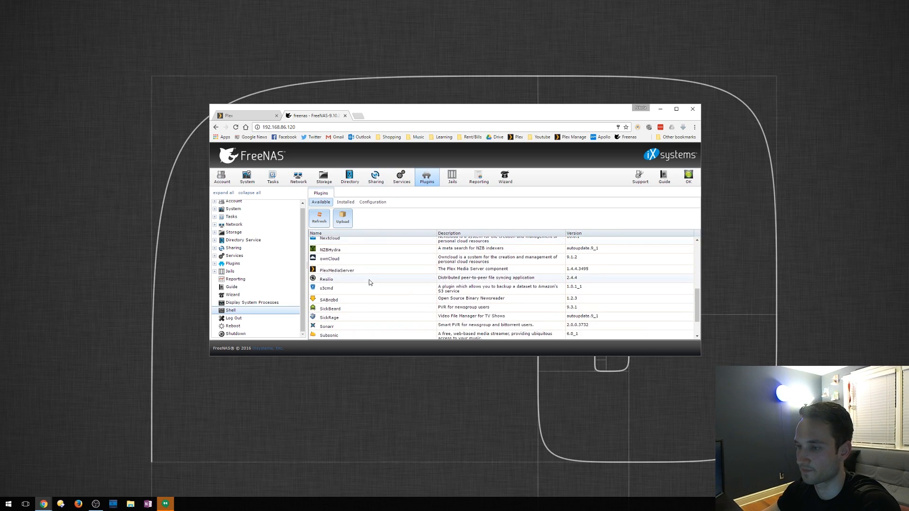
click(336, 270)
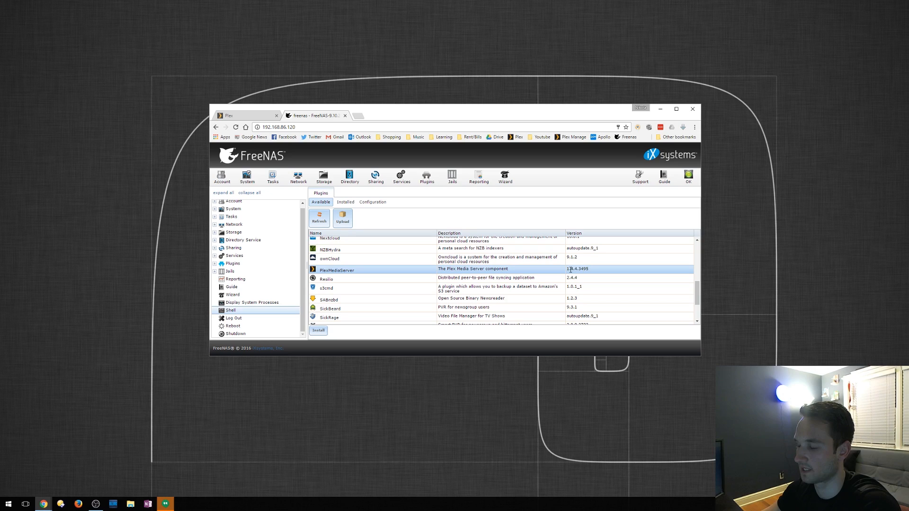
mouse_move(590, 272)
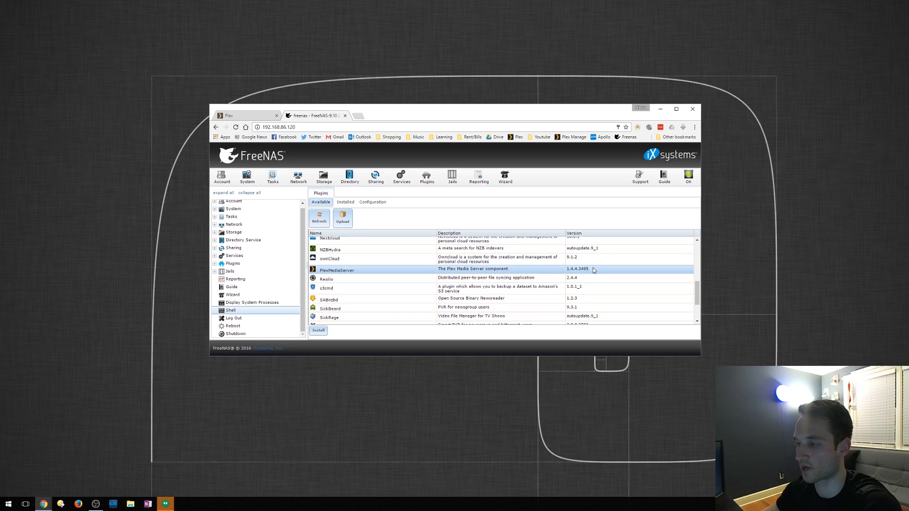
mouse_move(581, 276)
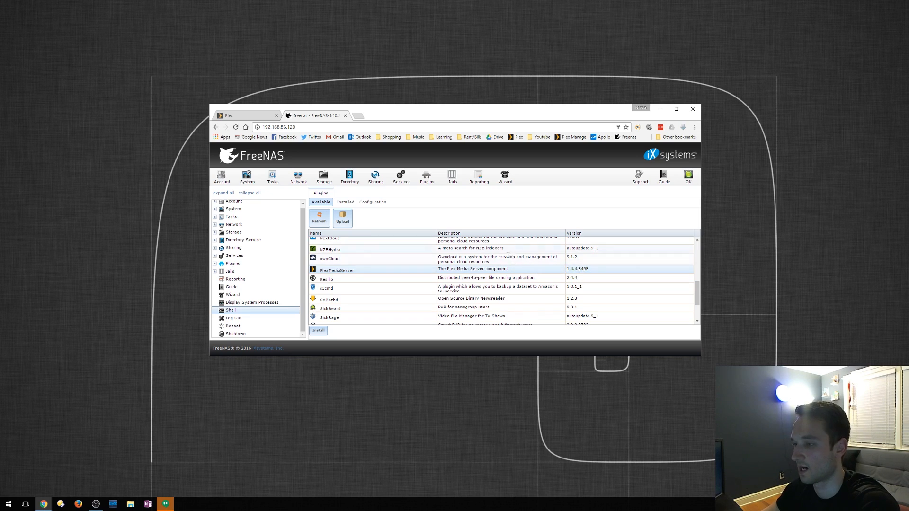
mouse_move(422, 266)
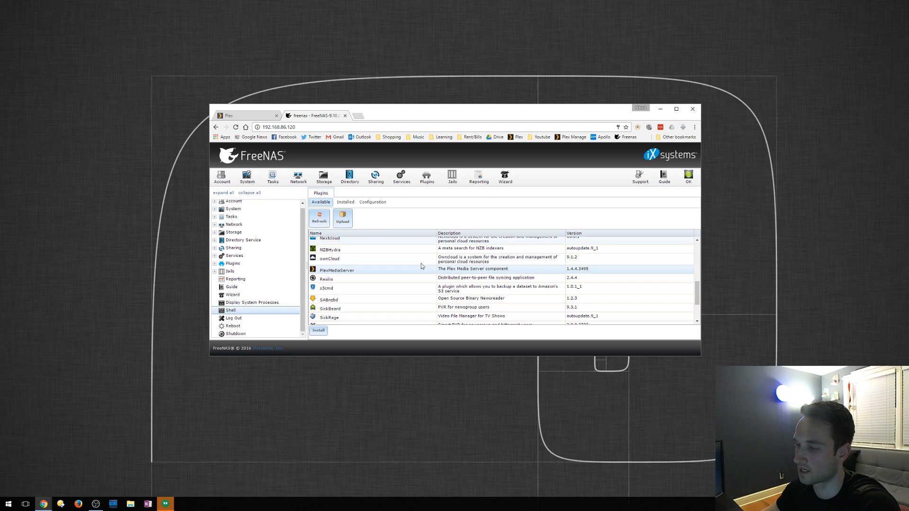
scroll(up, 3)
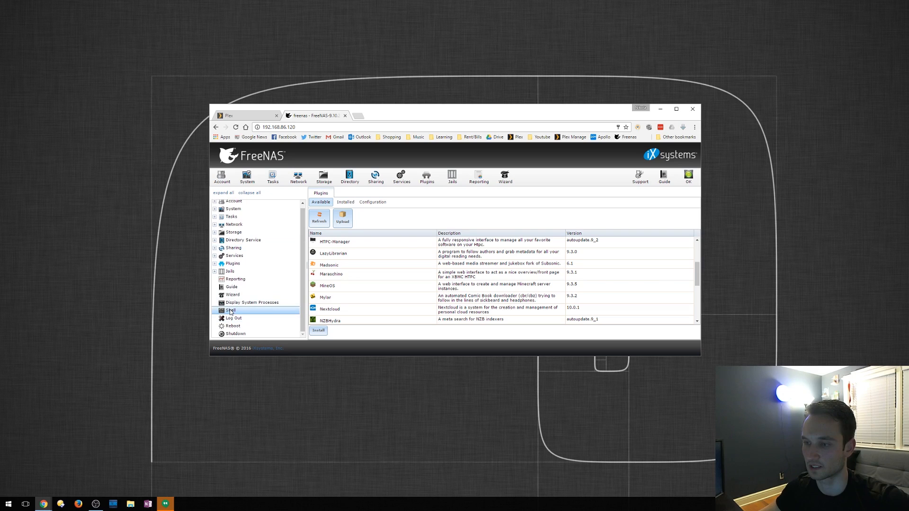
- List the running jails with jls in the FreeNAS shell
click(230, 310)
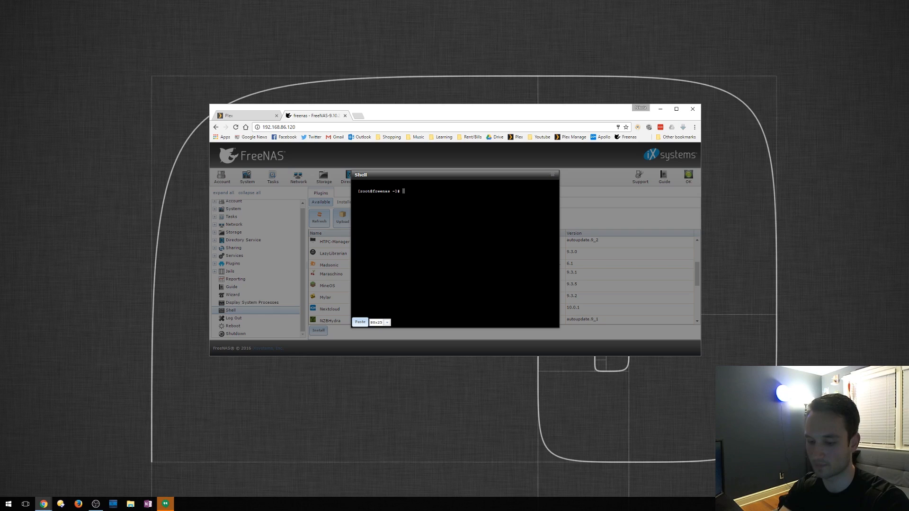
text(jls)
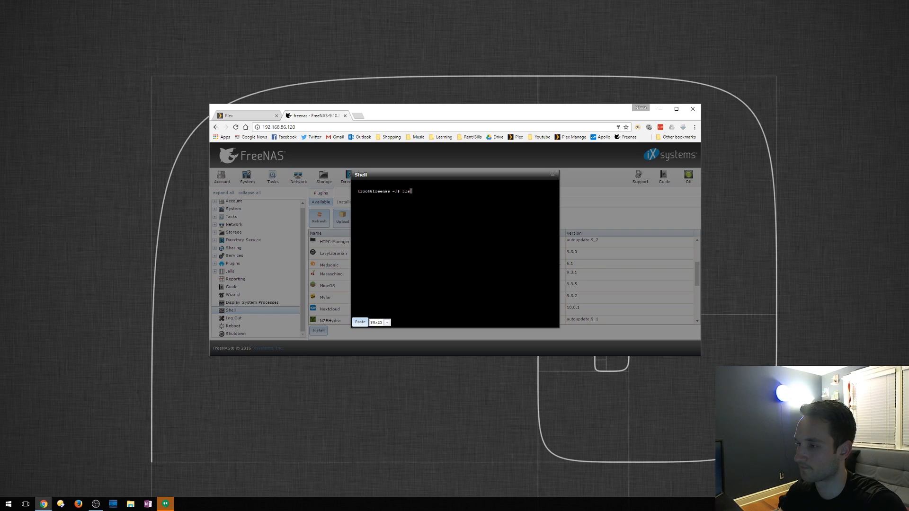
key(Return)
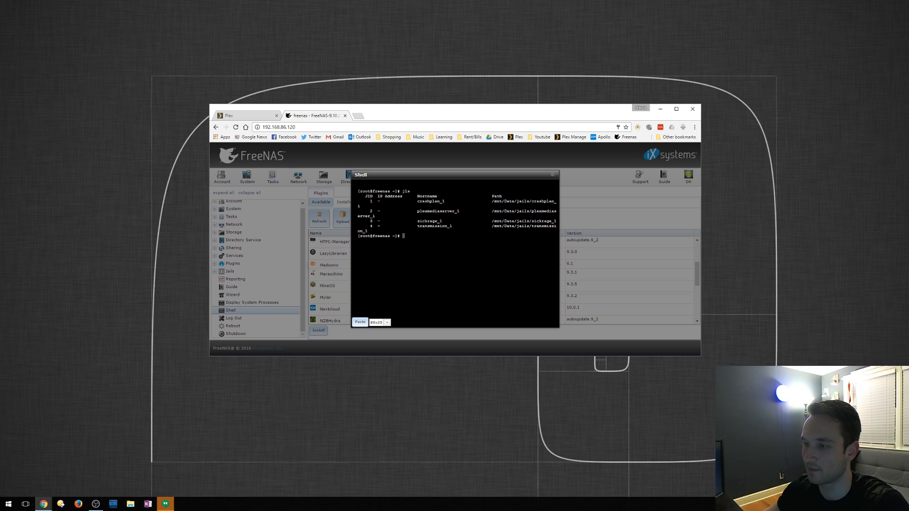
- Enter the Plex jail as root with jexec 2 csh
text(j)
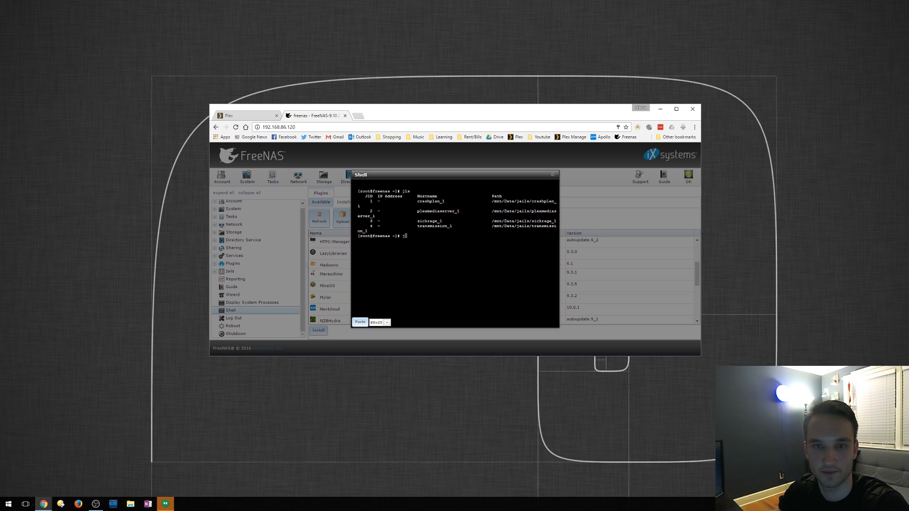
text(jexec)
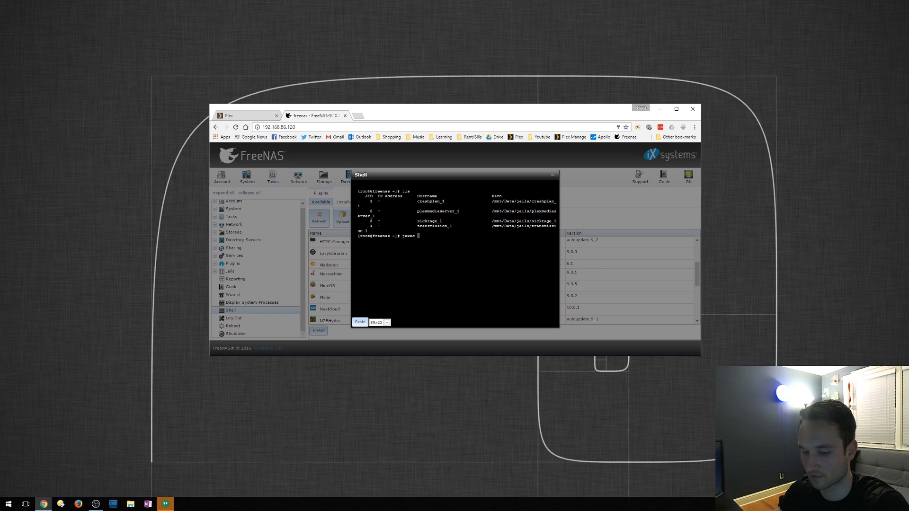
text(2)
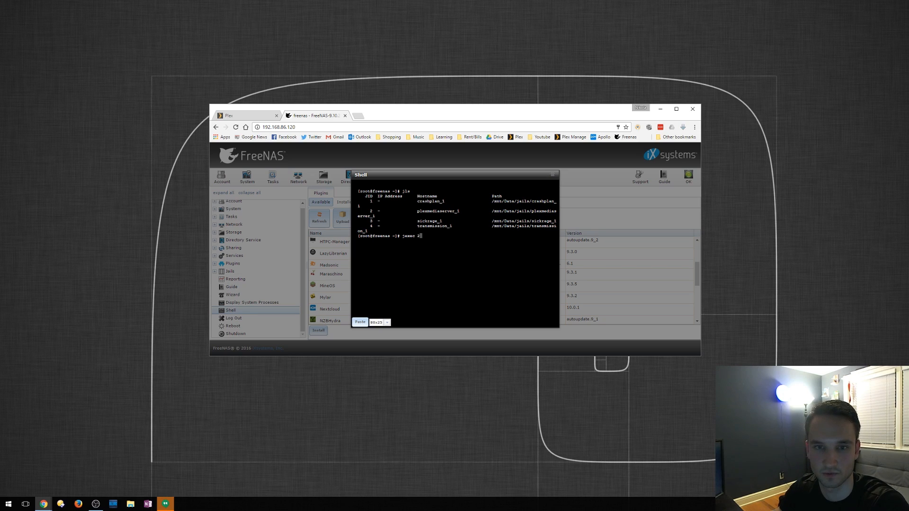
text(sh)
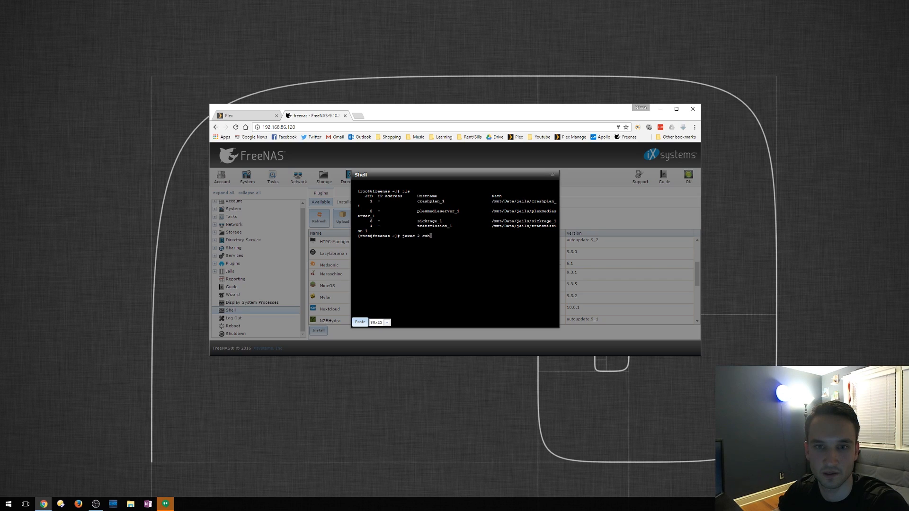
key(Return)
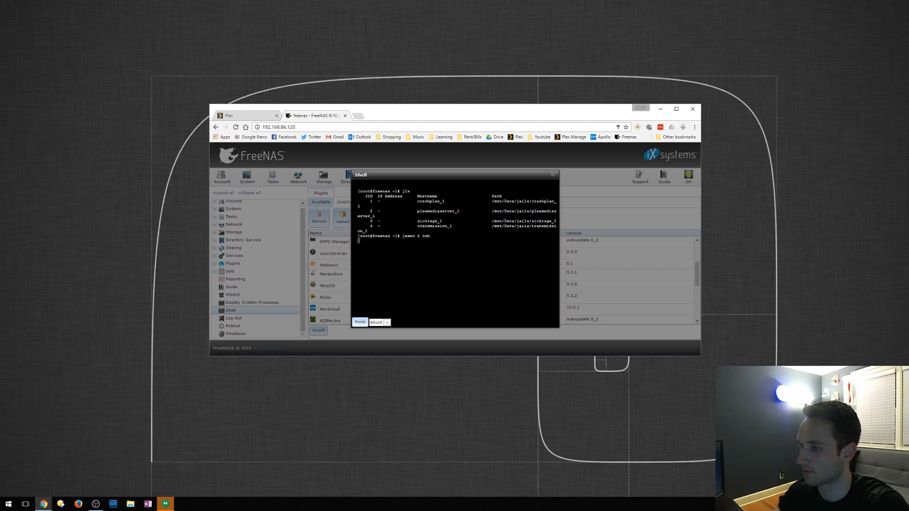
key(Return)
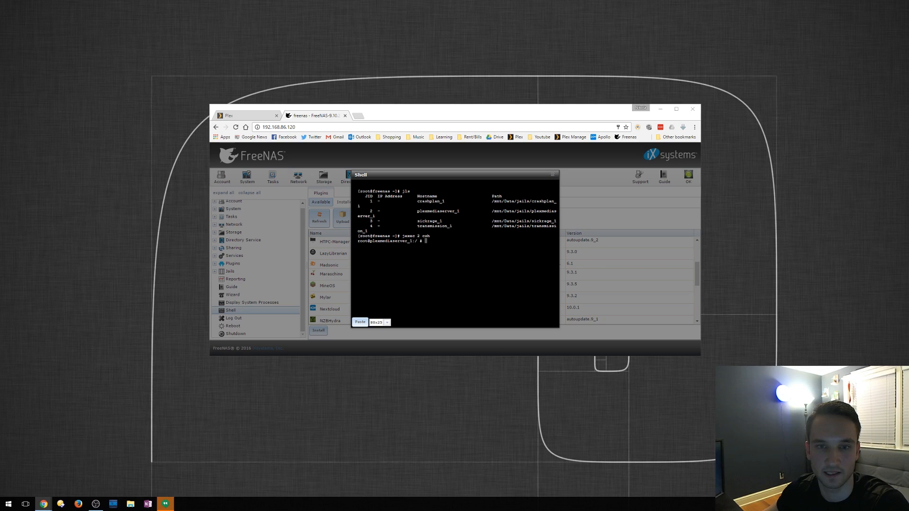
mouse_move(176, 280)
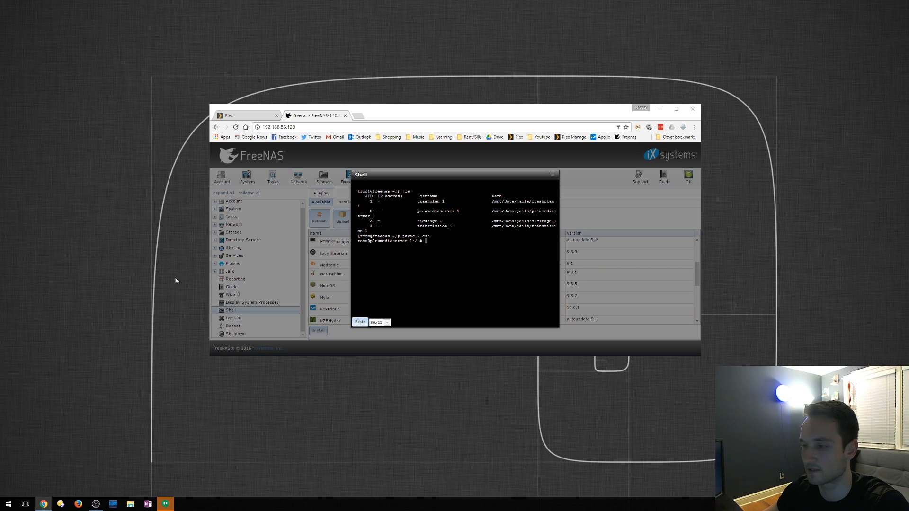
- Download PMS_Updater.sh from the mstinaff GitHub repo with fetch into the jail
right_click(426, 241)
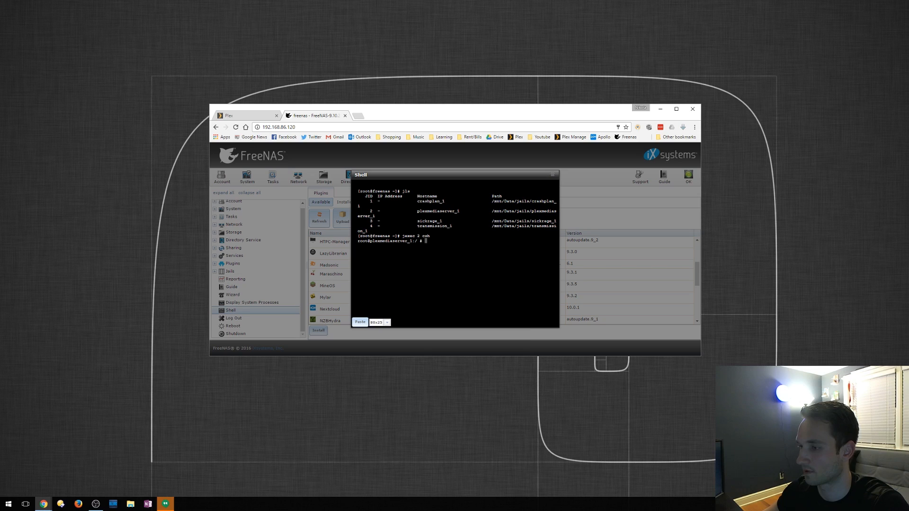
click(359, 322)
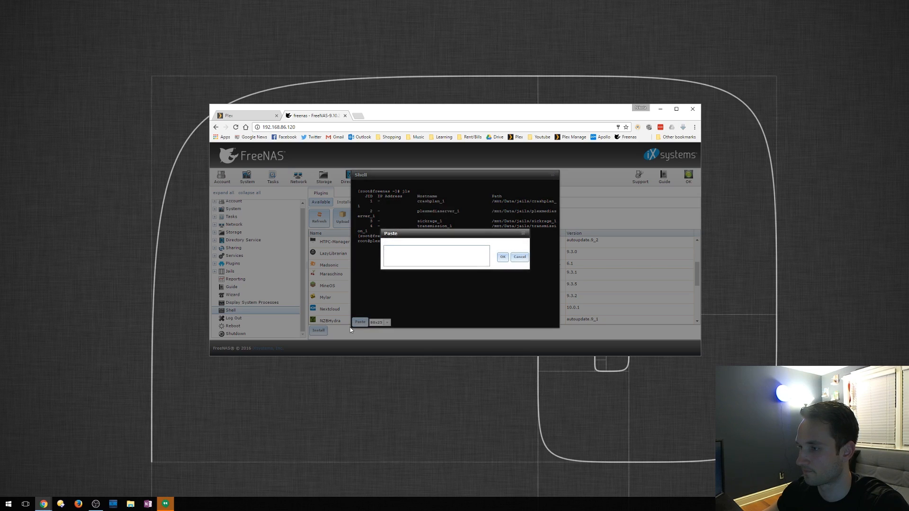
text(fetch -o PMS_Updater.sh https://raw.githubusercontent.com/mstinaff/PMS_Updater/master/PMS_Updater.sh)
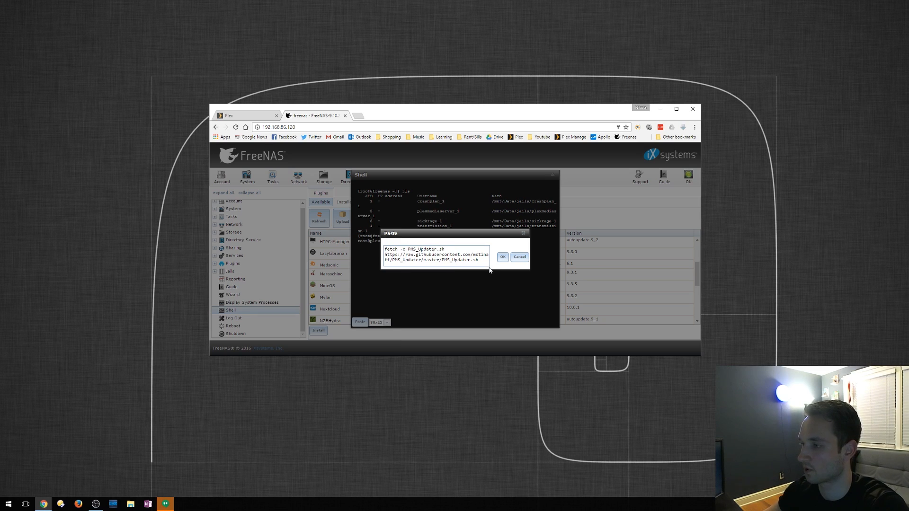
click(501, 256)
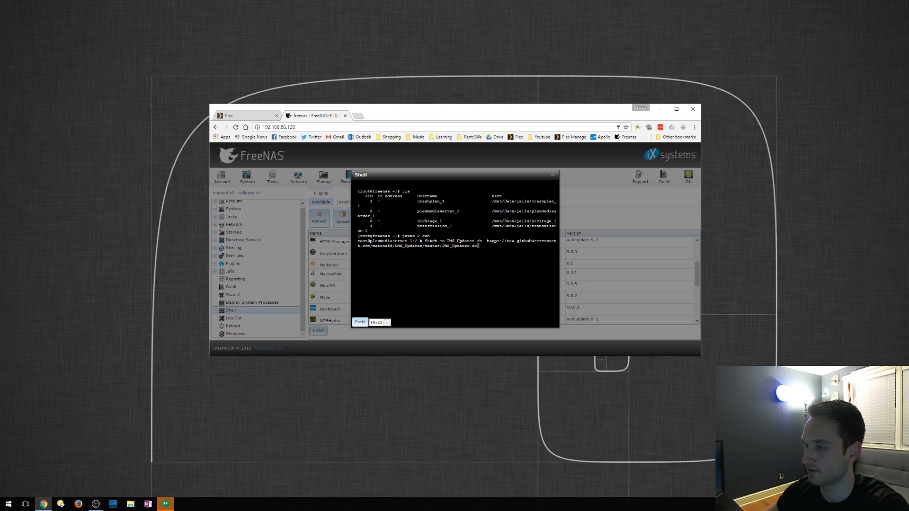
key(Return)
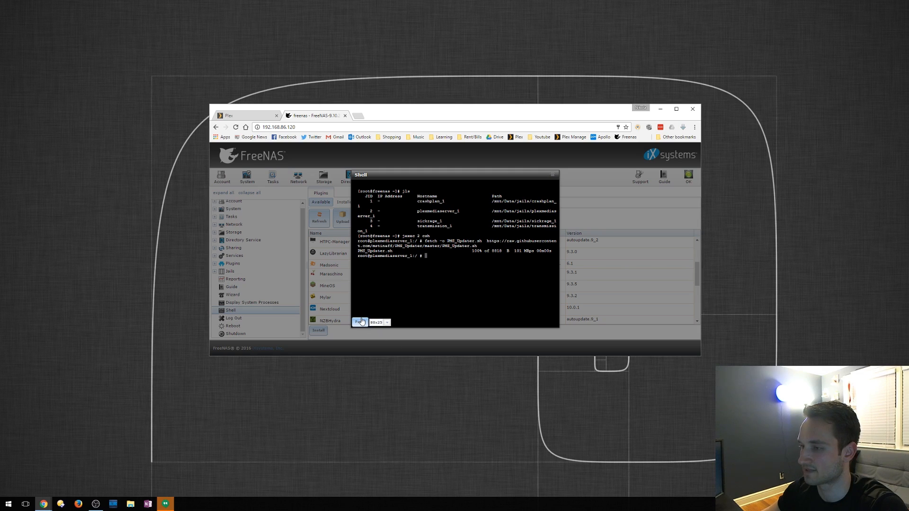
- Make PMS_Updater.sh executable with chmod 755
right_click(437, 252)
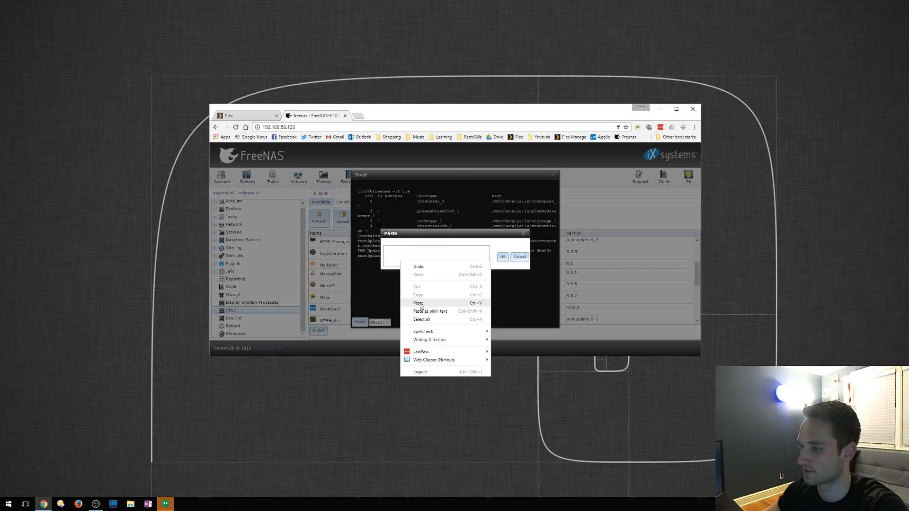
click(418, 303)
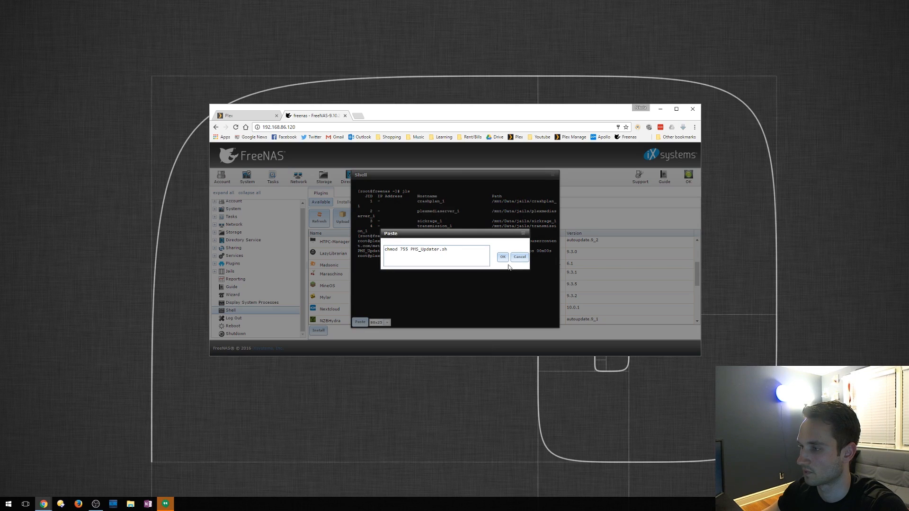
click(502, 256)
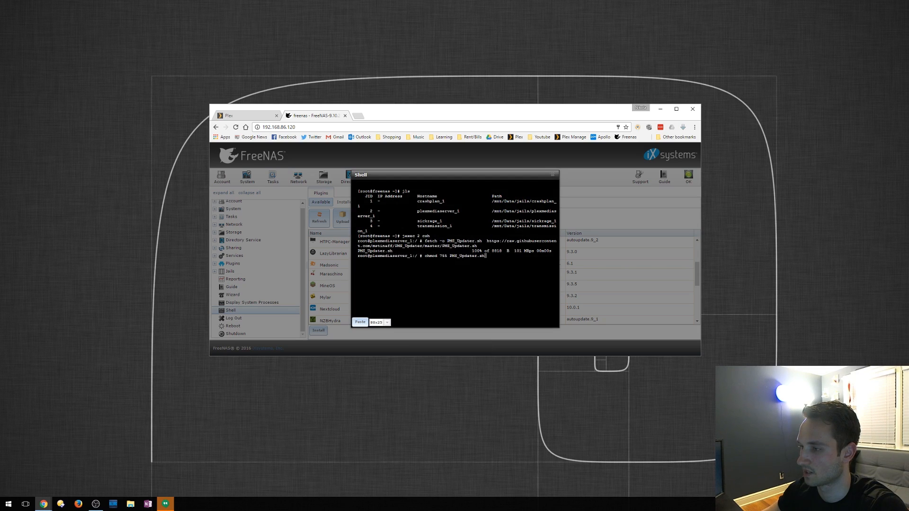
key(Return)
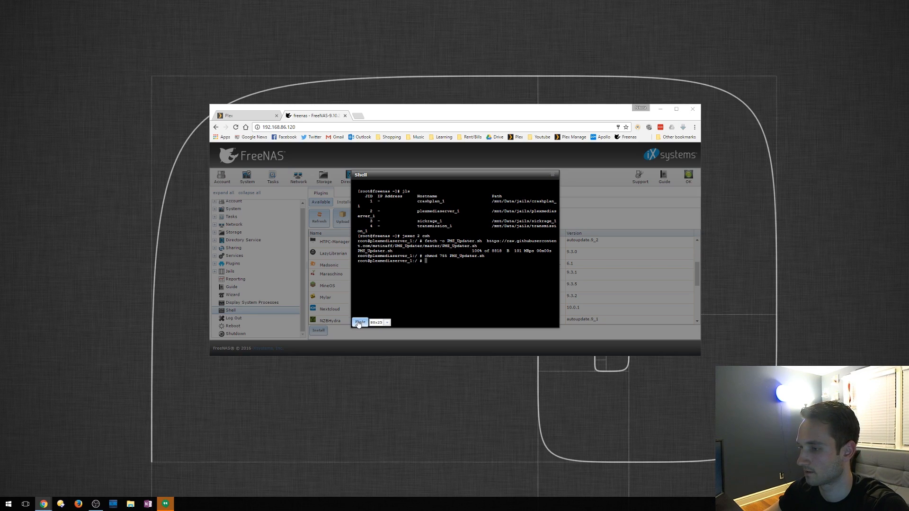
- Run ./PMS_Updater.sh -vv -a to install Plex Media Server 1.5.3.3580 and restart it
click(359, 323)
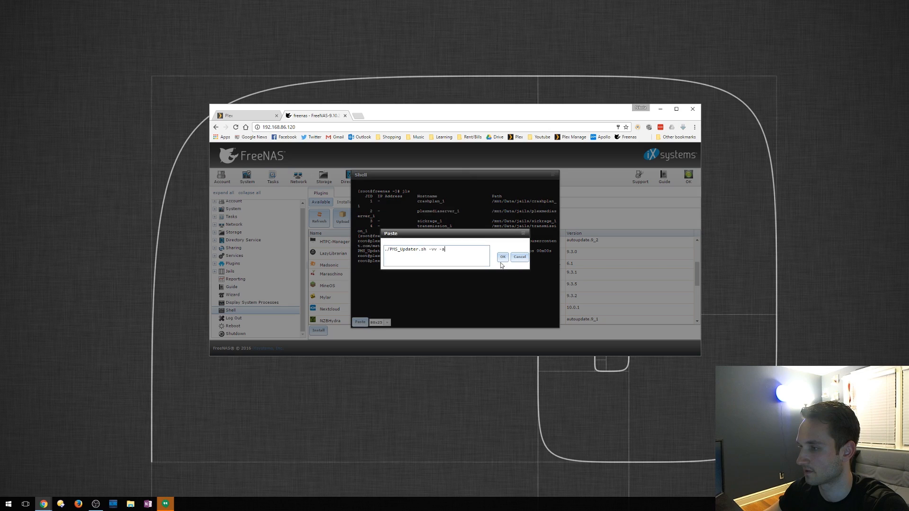
click(502, 257)
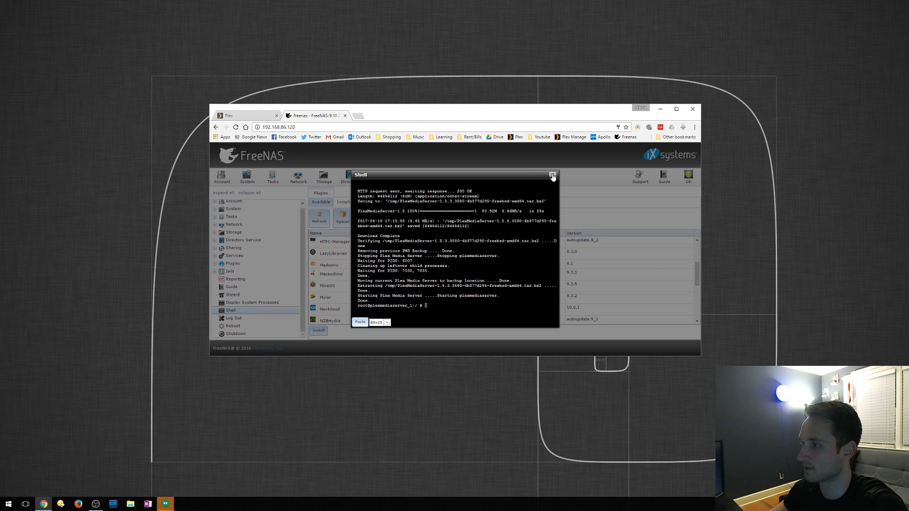
- Close the shell and confirm plexmediaserver_1 is running in the Jails list, returning to Plex
click(552, 175)
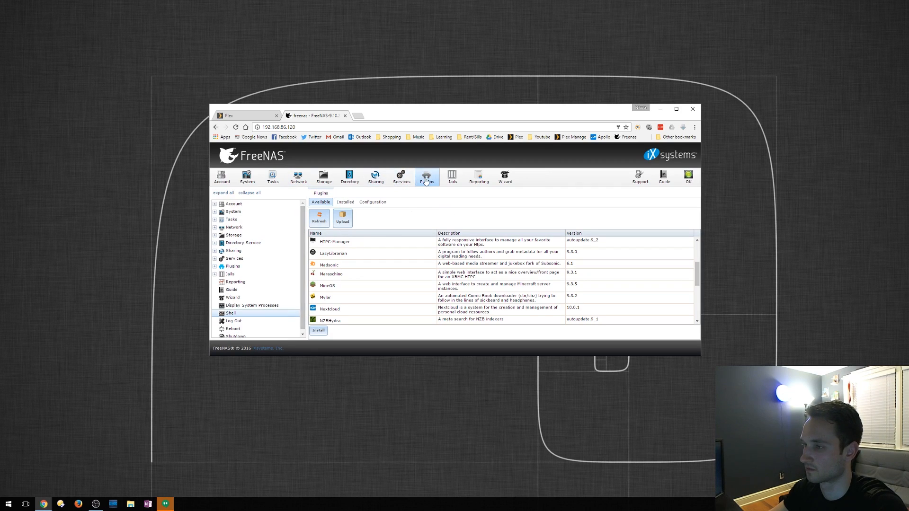
click(451, 176)
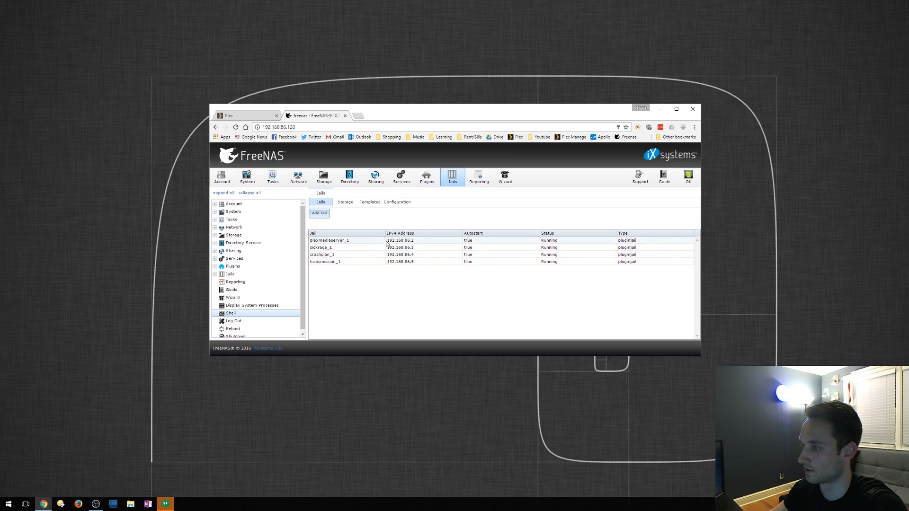
click(329, 240)
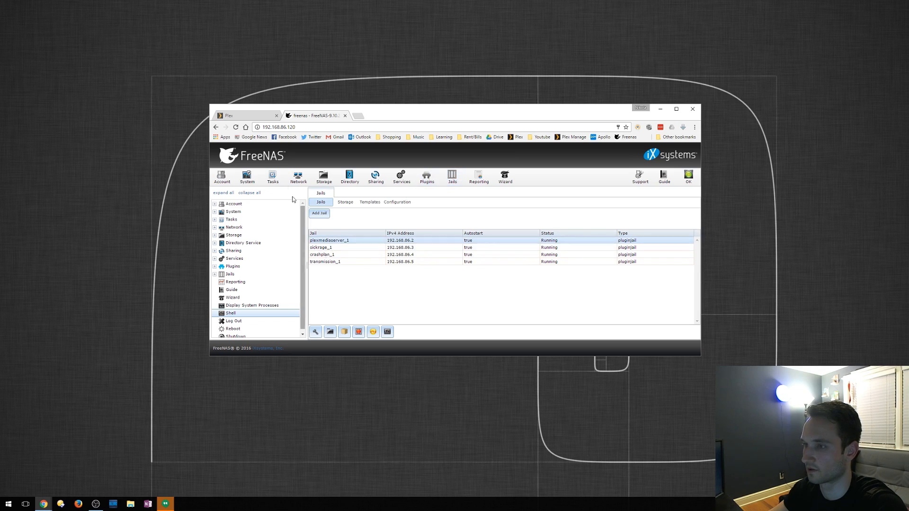
click(238, 115)
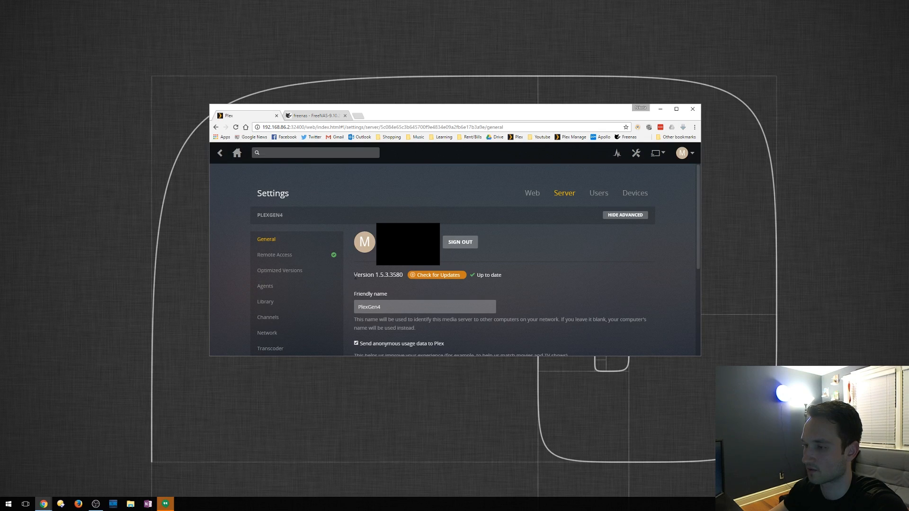
- Highlight the Plex version 1.5.3.3580 now reported as up to date
double_click(378, 275)
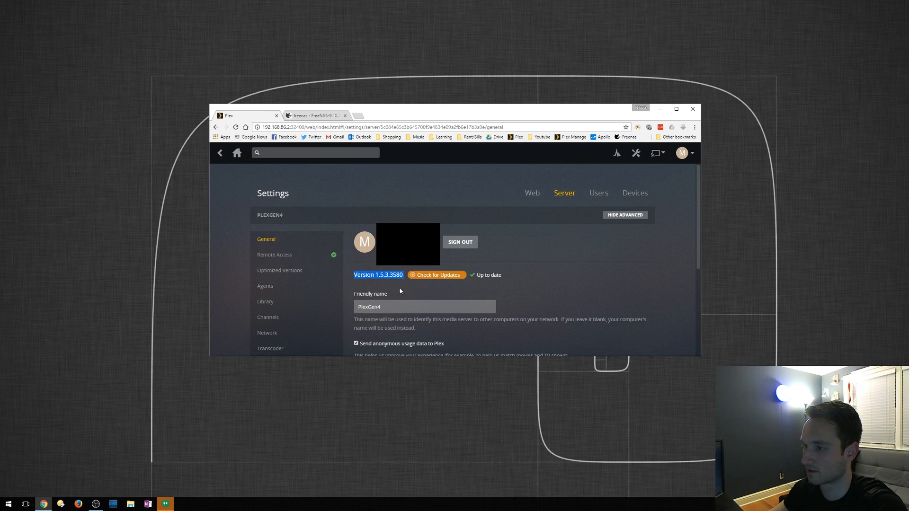